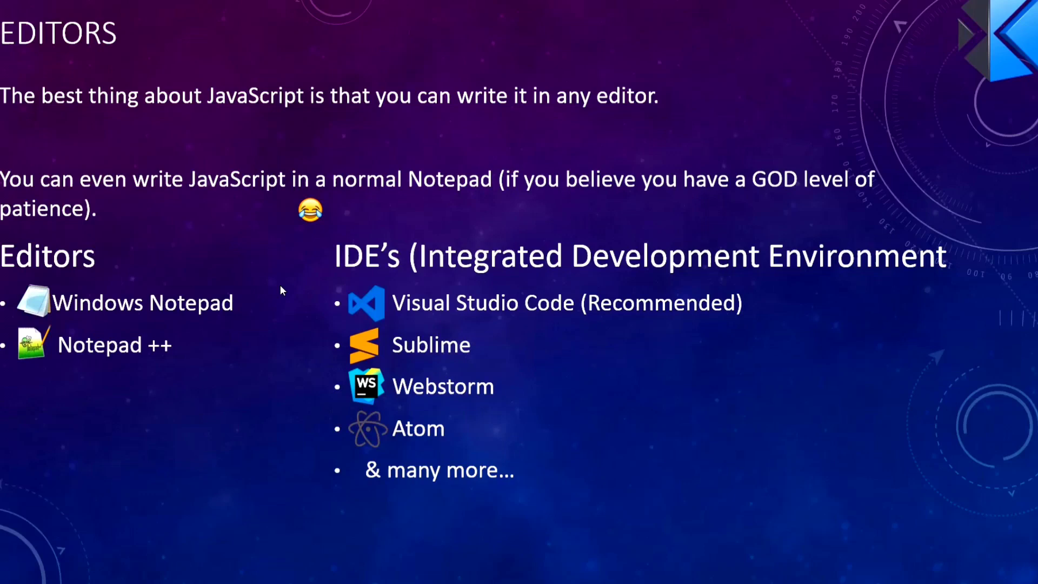
{"action": "mouse_move", "coordinate": [268, 291]}
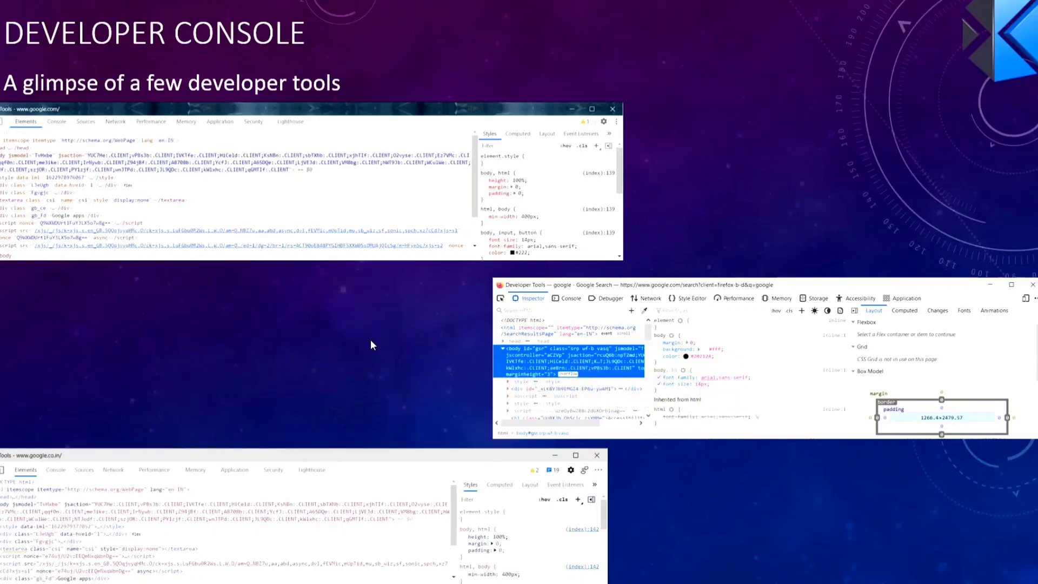
Press Ctrl+Shift+I while presenting the Developer Console slide of browser developer tools screenshots
{"action": "key", "text": "Ctrl+Shift+I"}
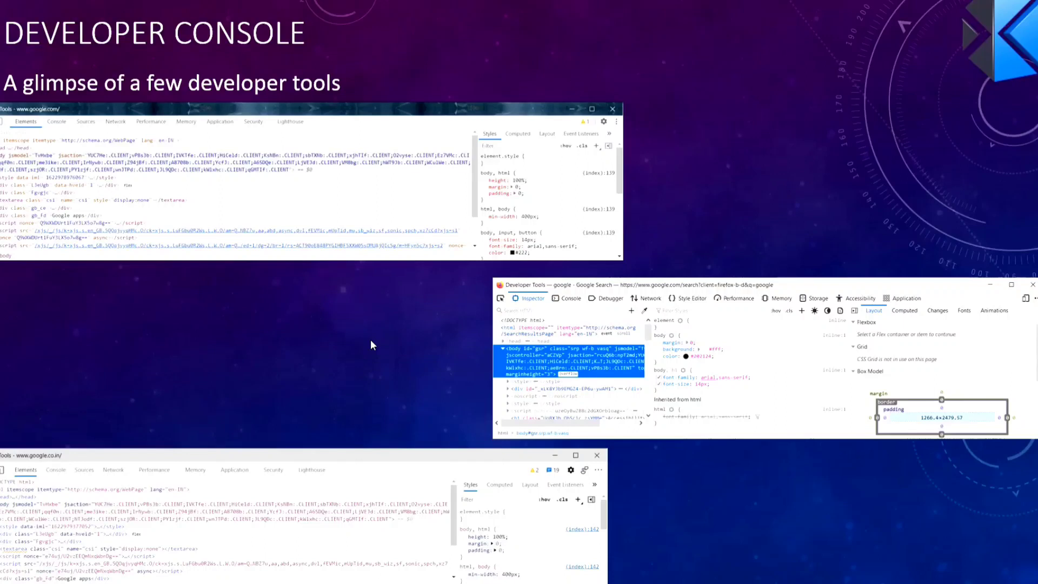
{"action": "mouse_move", "coordinate": [61, 136]}
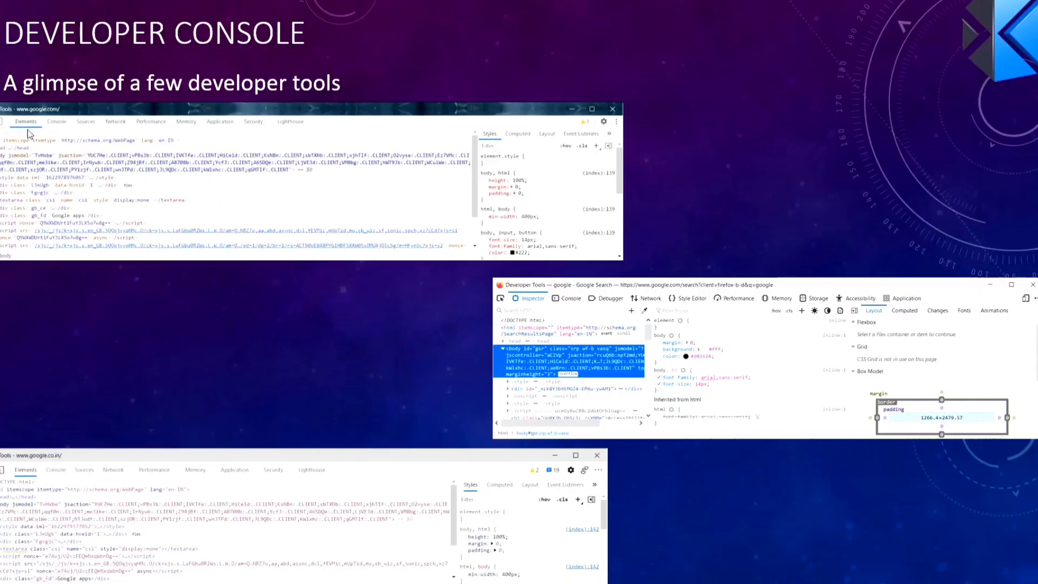
{"action": "mouse_move", "coordinate": [59, 126]}
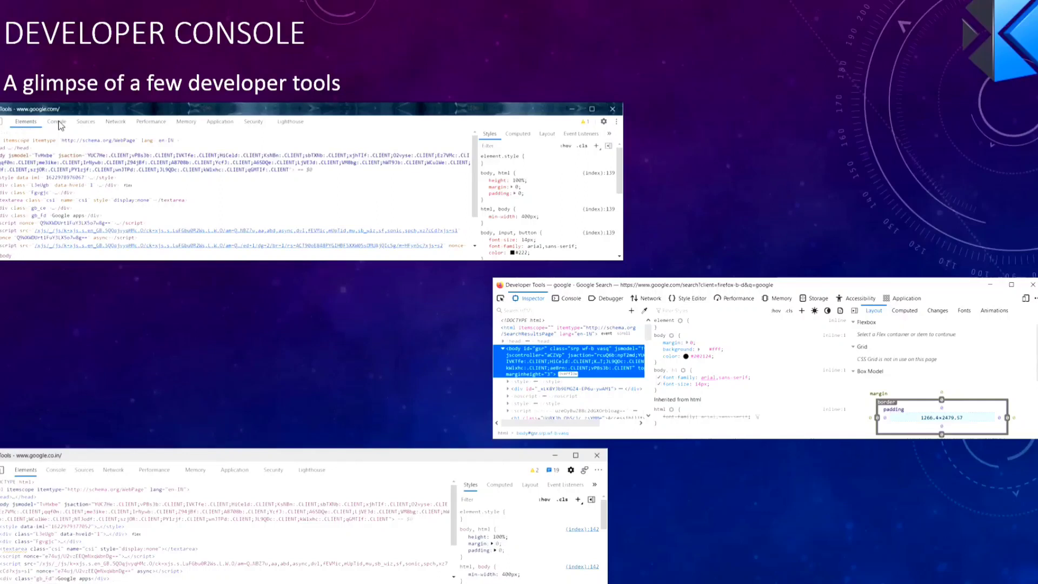
{"action": "mouse_move", "coordinate": [135, 140]}
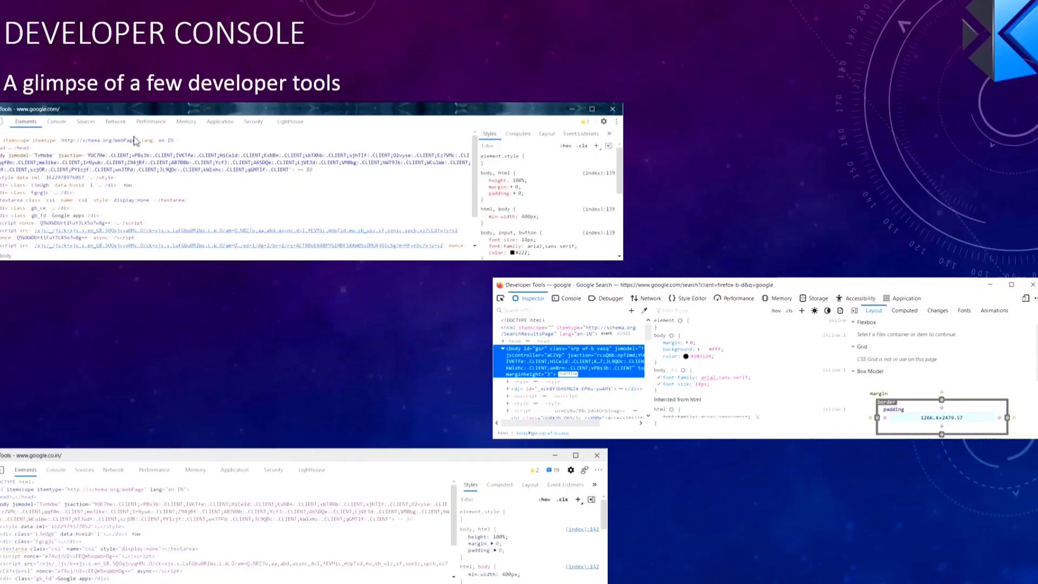